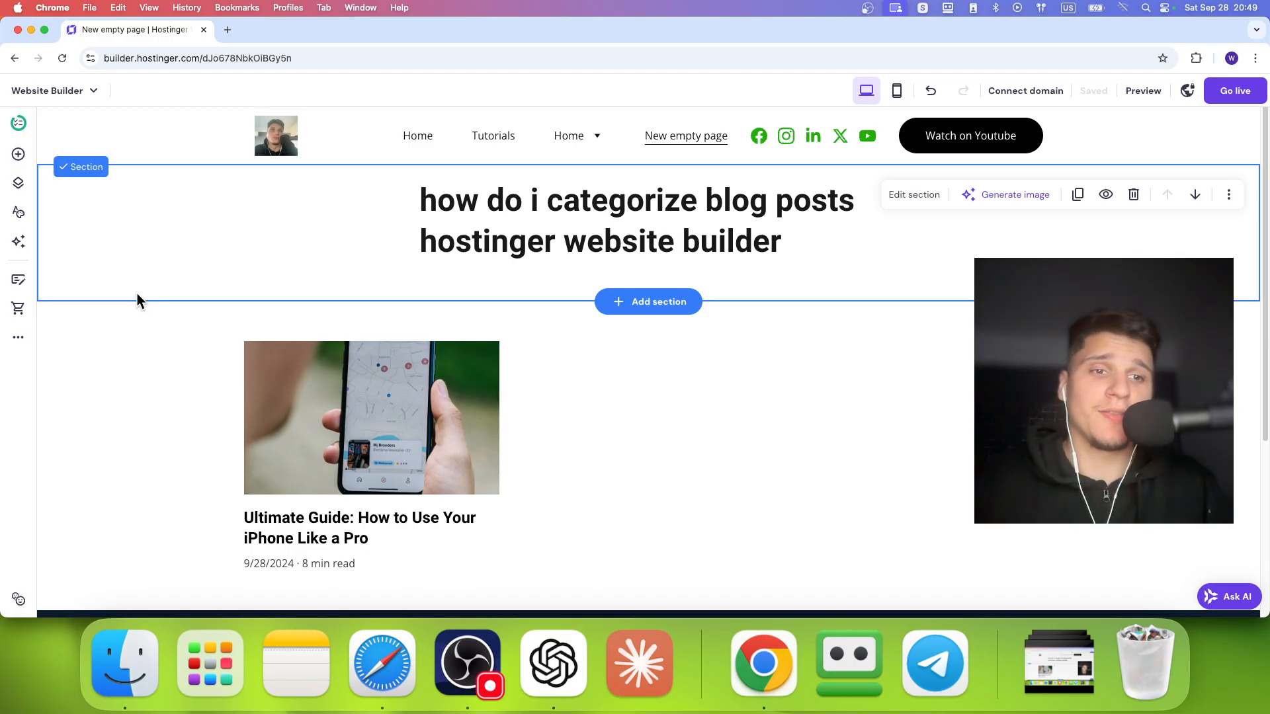
Step: Create a blank draft post 'Your blog post' without AI, then return to New empty page
left_click(18, 278)
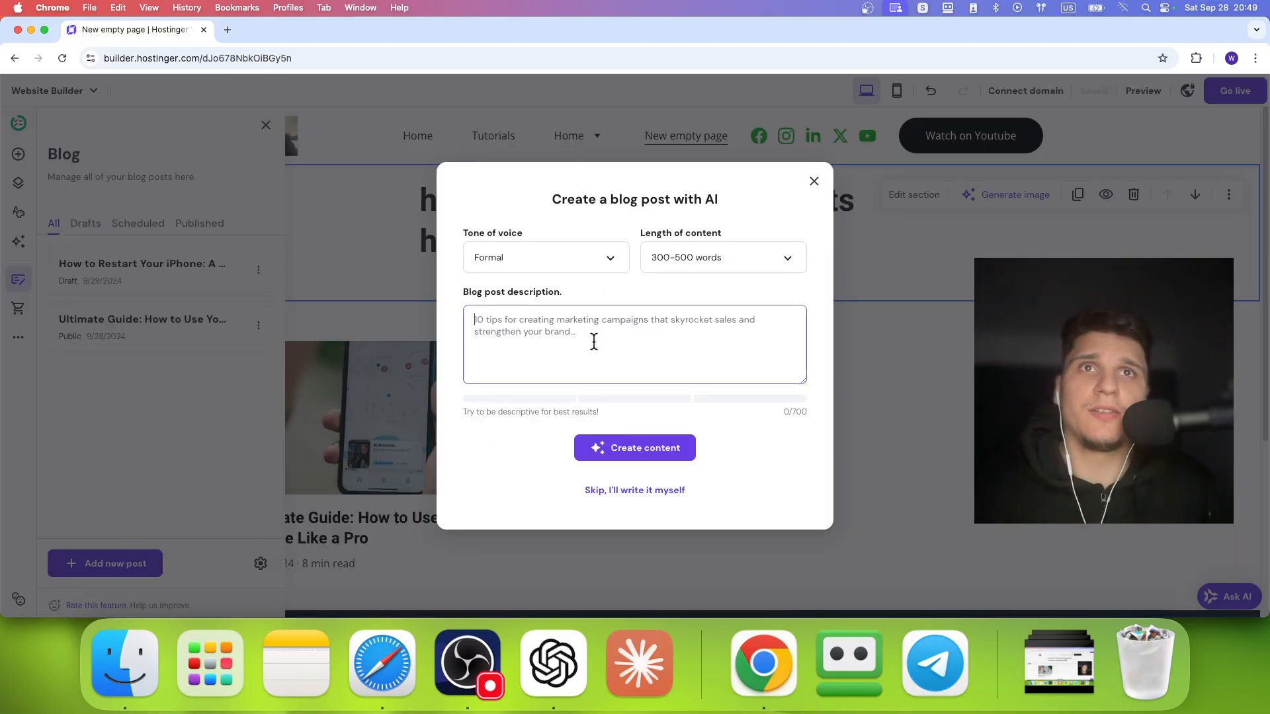
left_click(634, 490)
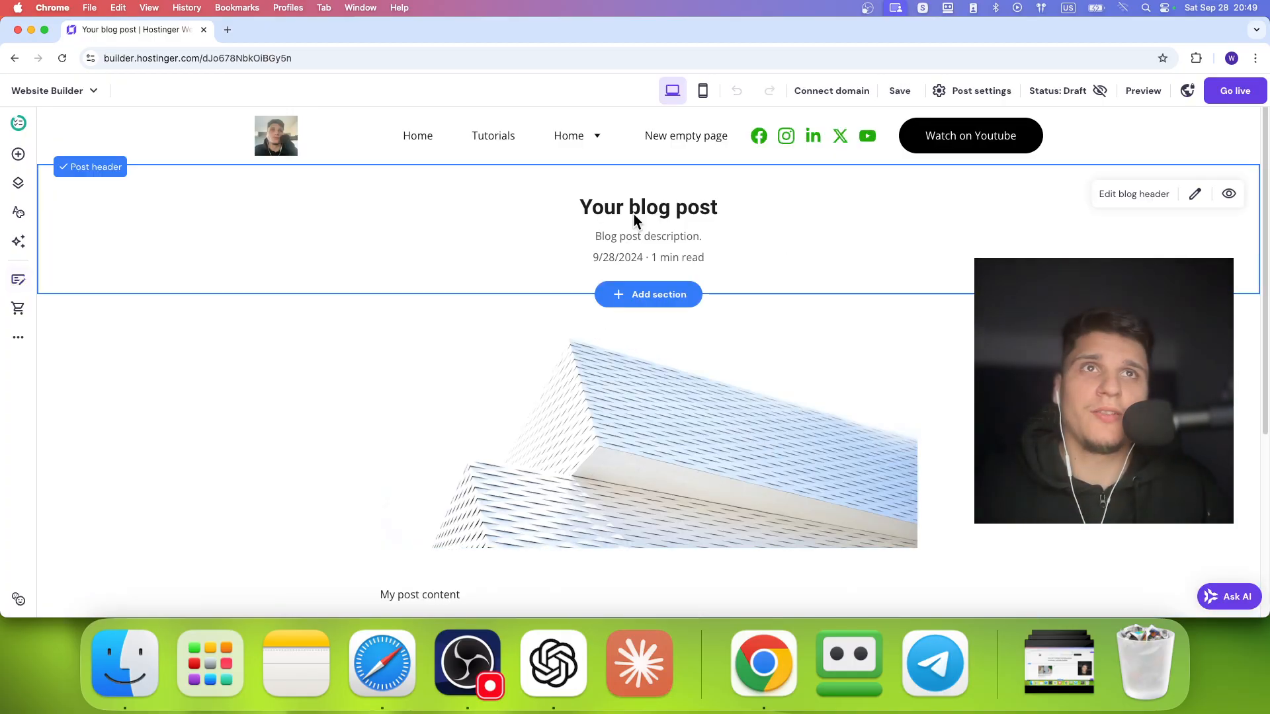
scroll("down", 3)
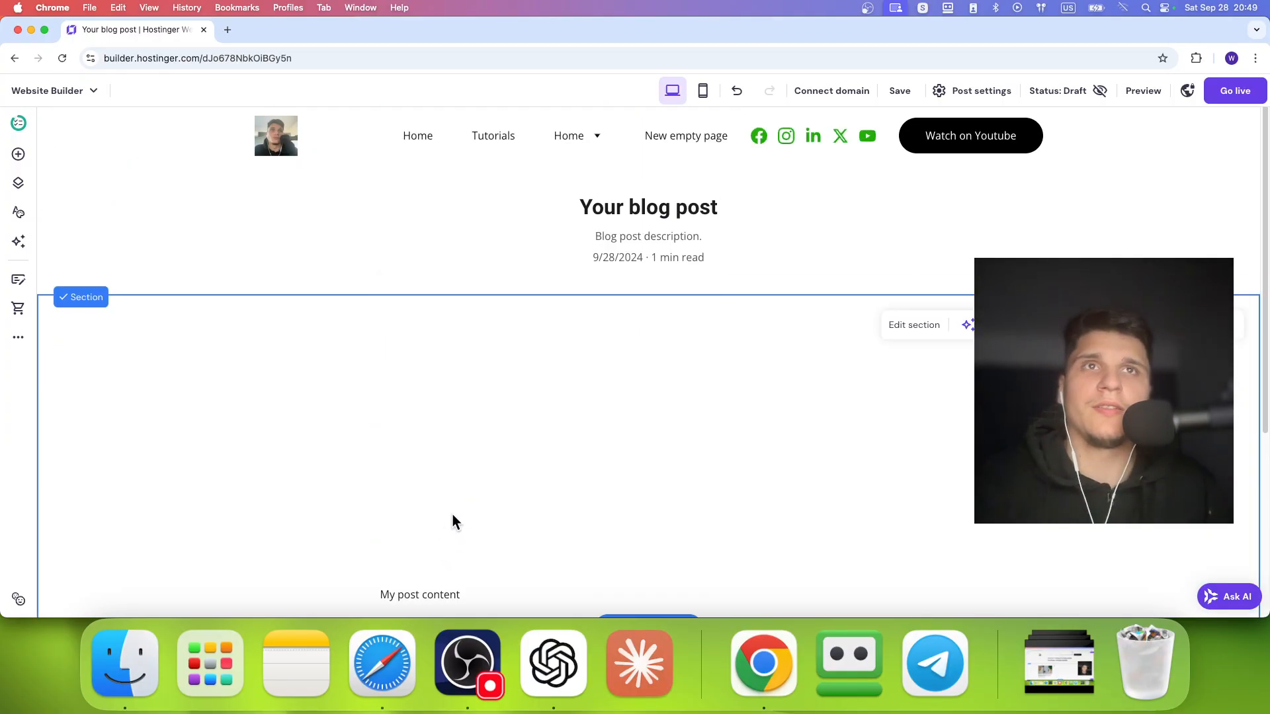
left_click(18, 279)
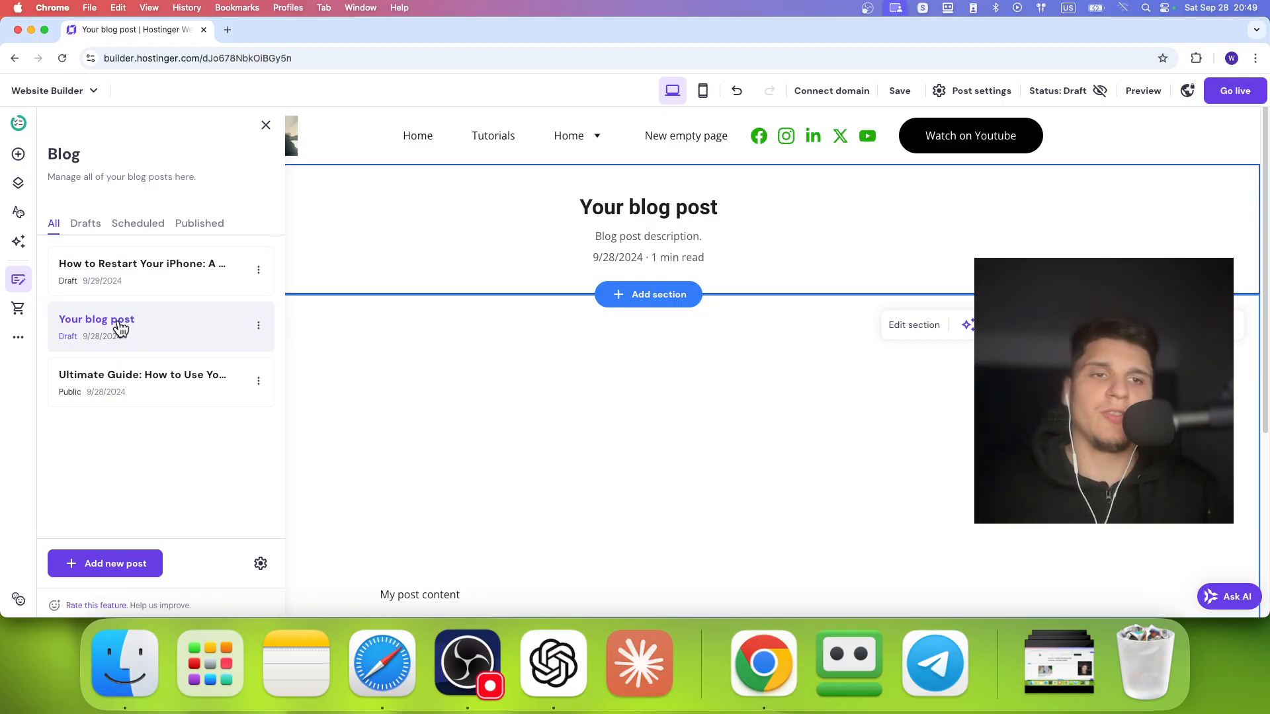
scroll("down", 3)
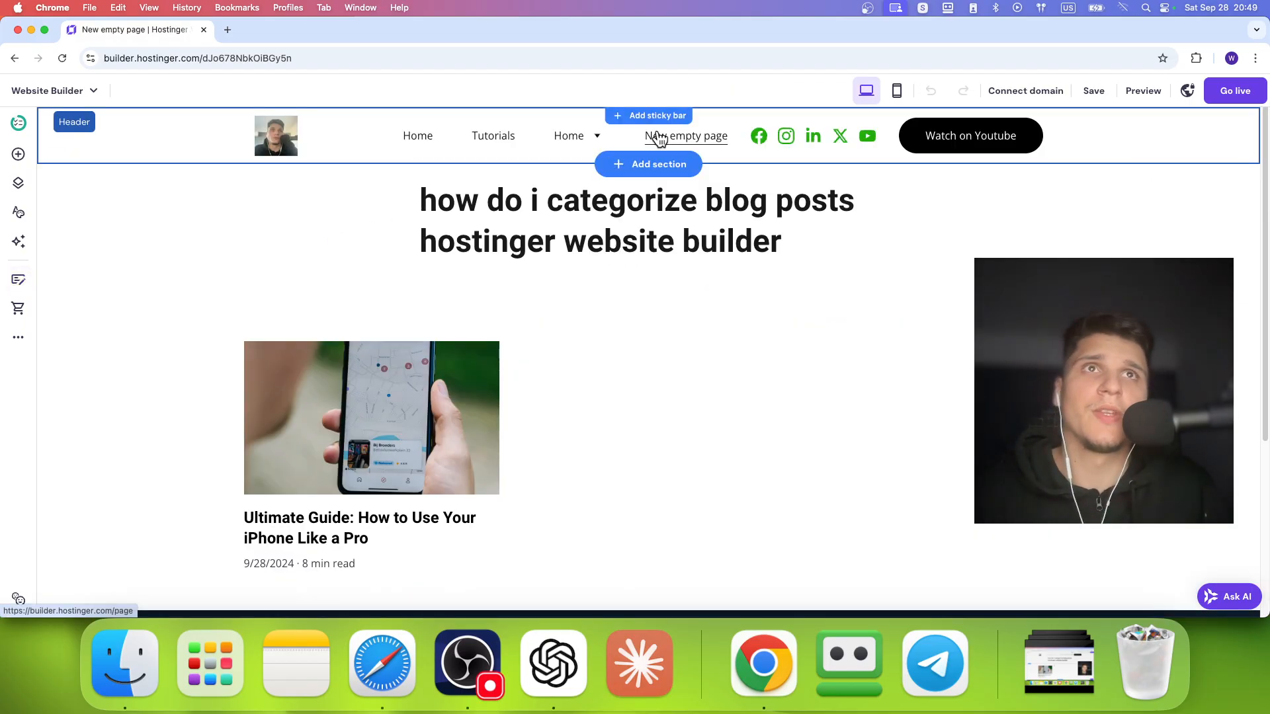
Step: Open the 'How to Restart Your iPhone' post and its Post settings
left_click(636, 220)
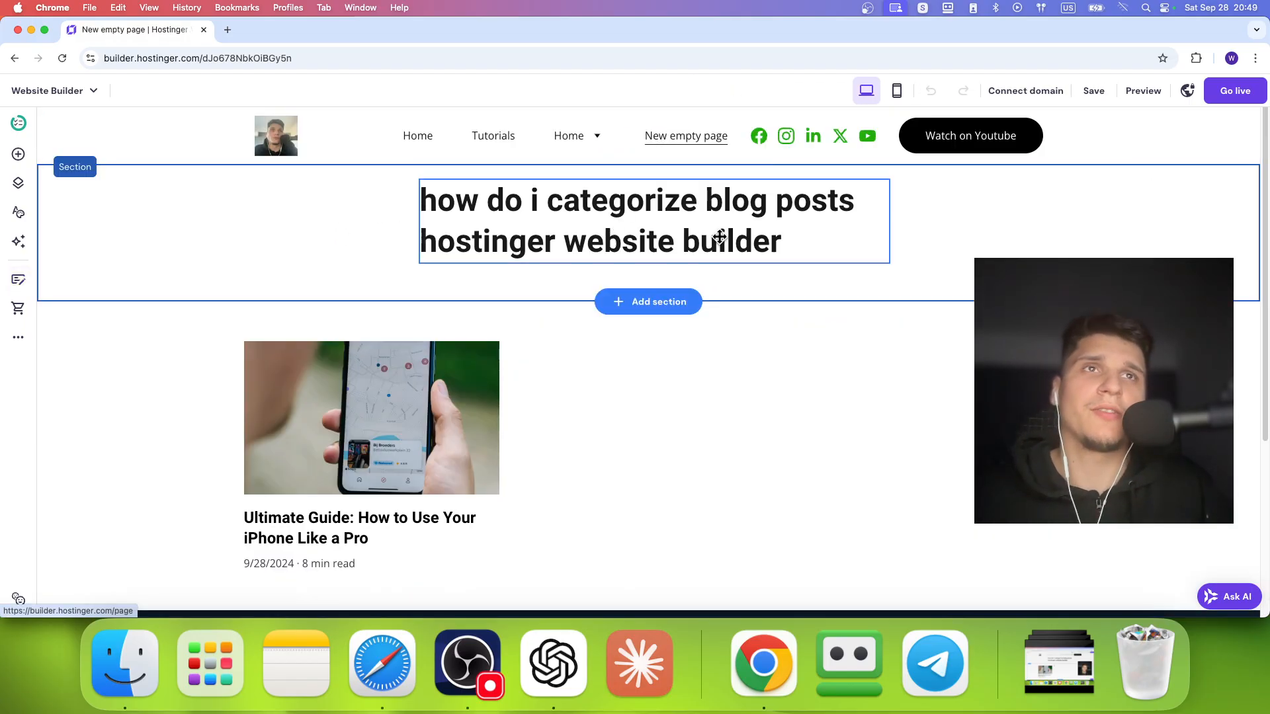
mouse_move(18, 244)
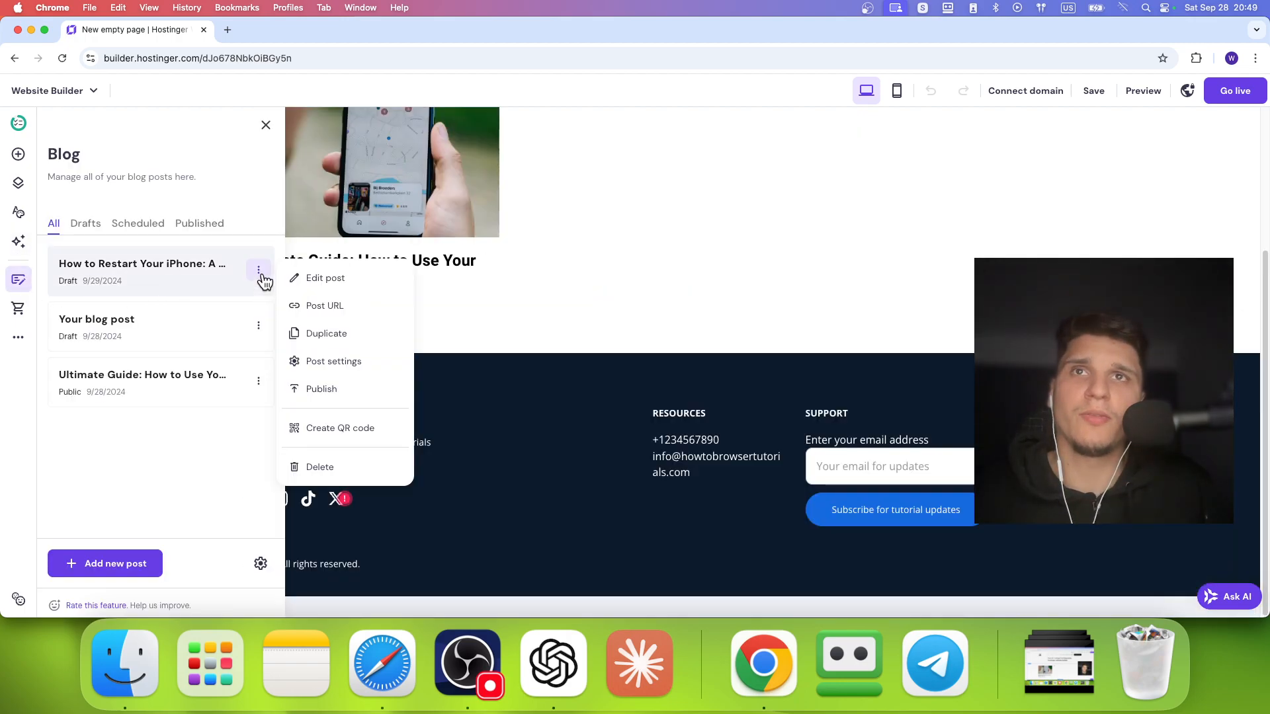
left_click(325, 278)
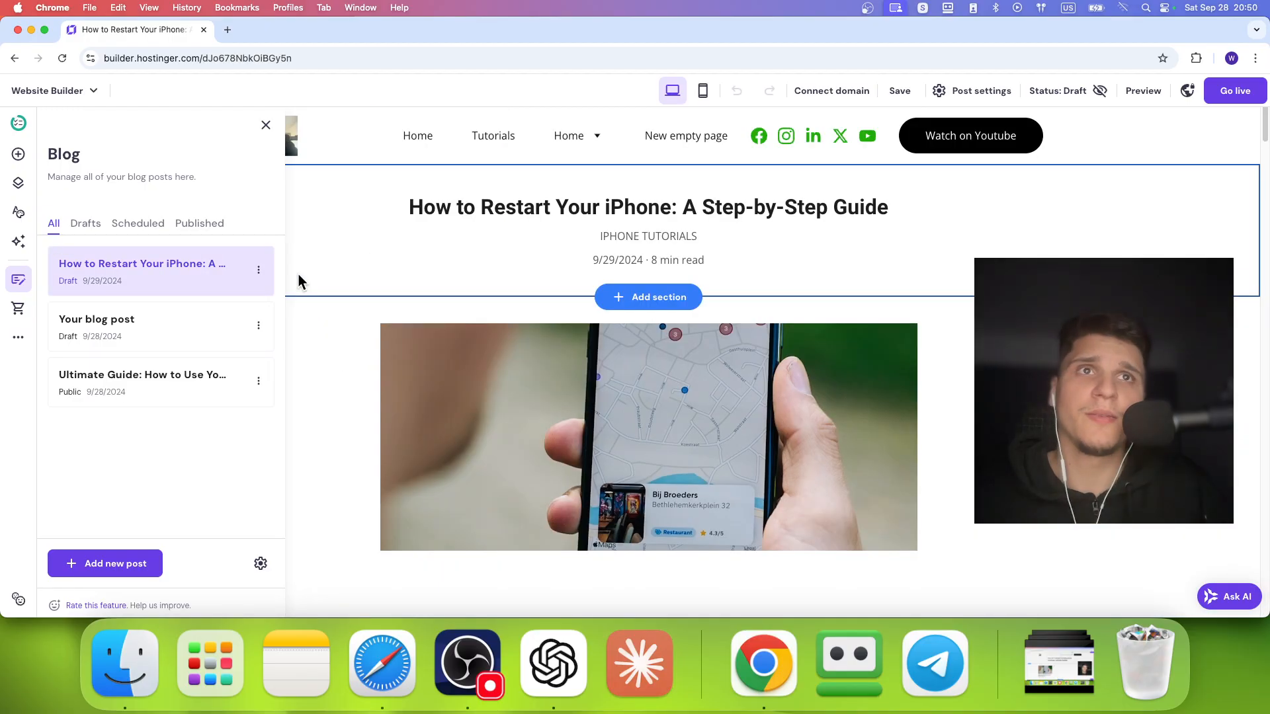
left_click(258, 270)
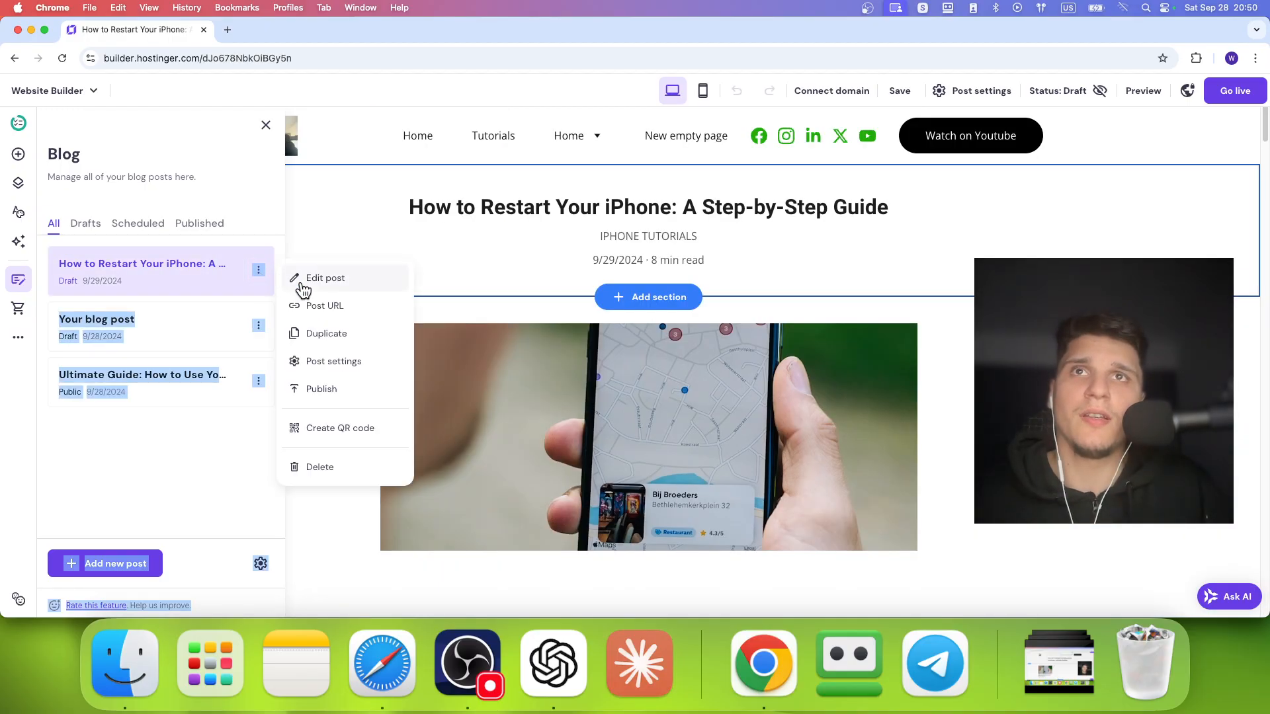
left_click(332, 361)
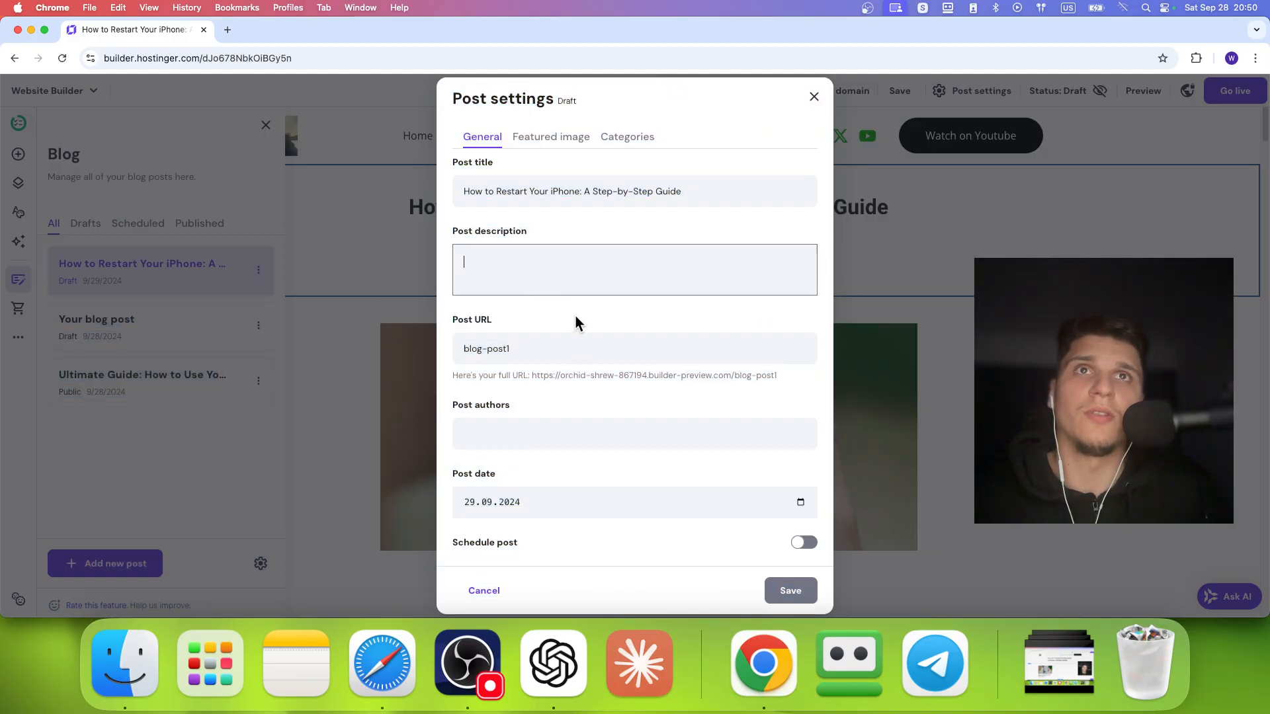
Step: Add a new 'premiere pro tutorials' category to the iPhone post and save
left_click(551, 348)
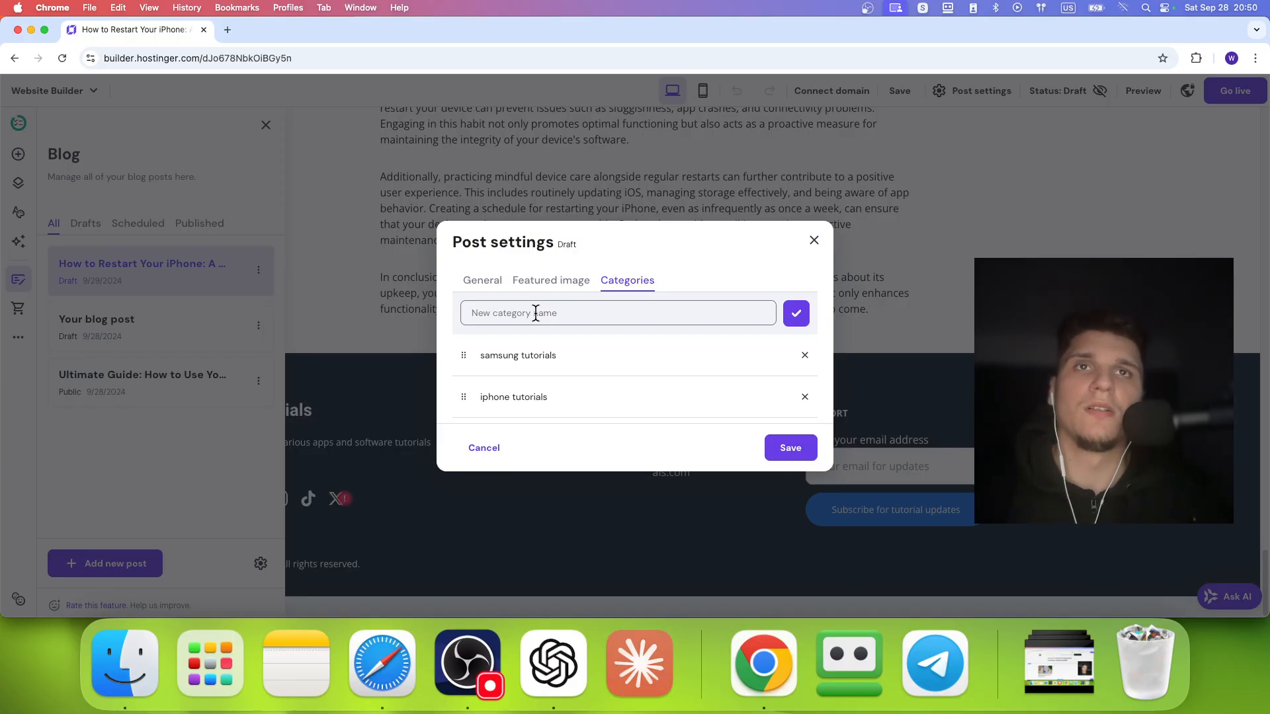
type("premiere pro t")
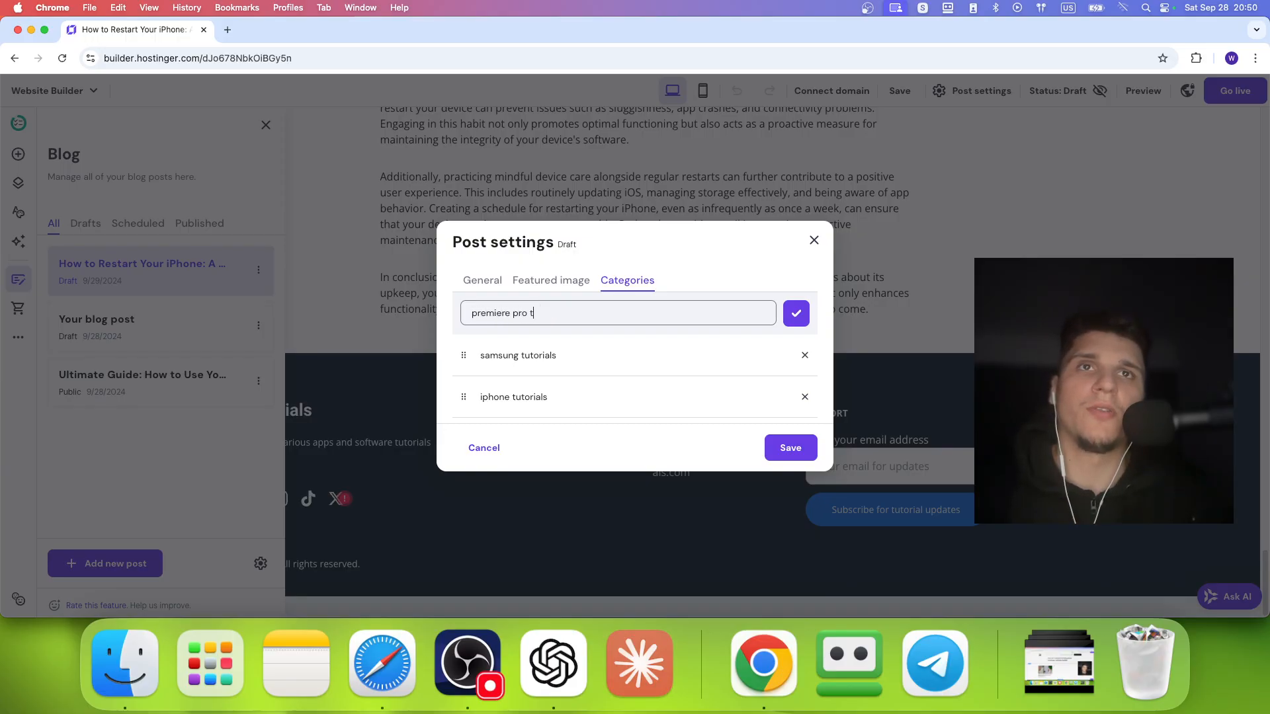
type("utorials")
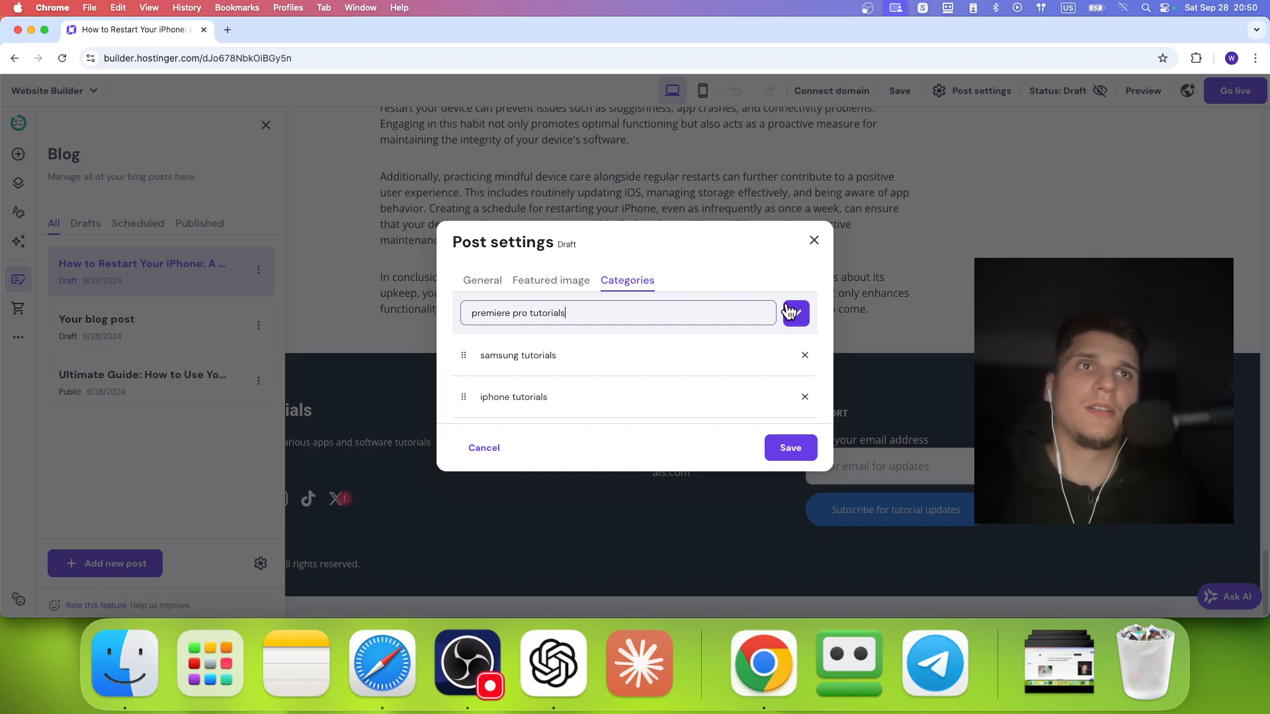
left_click(794, 313)
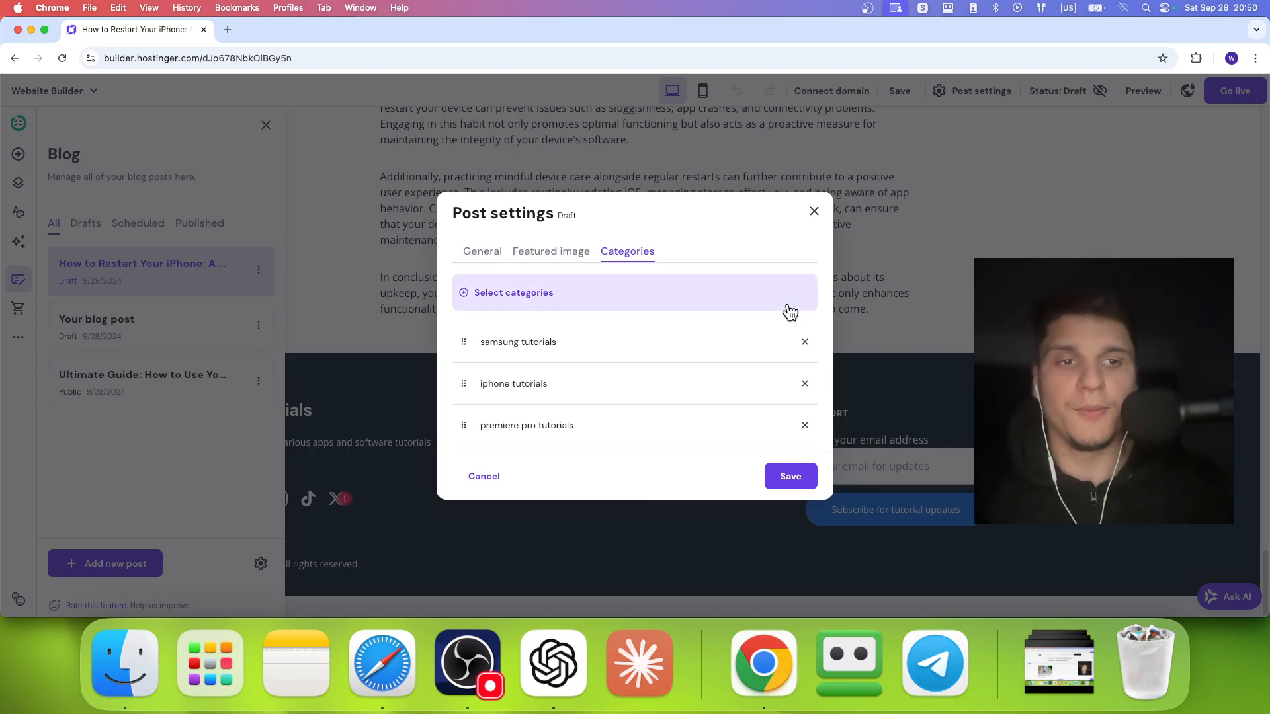
mouse_move(743, 371)
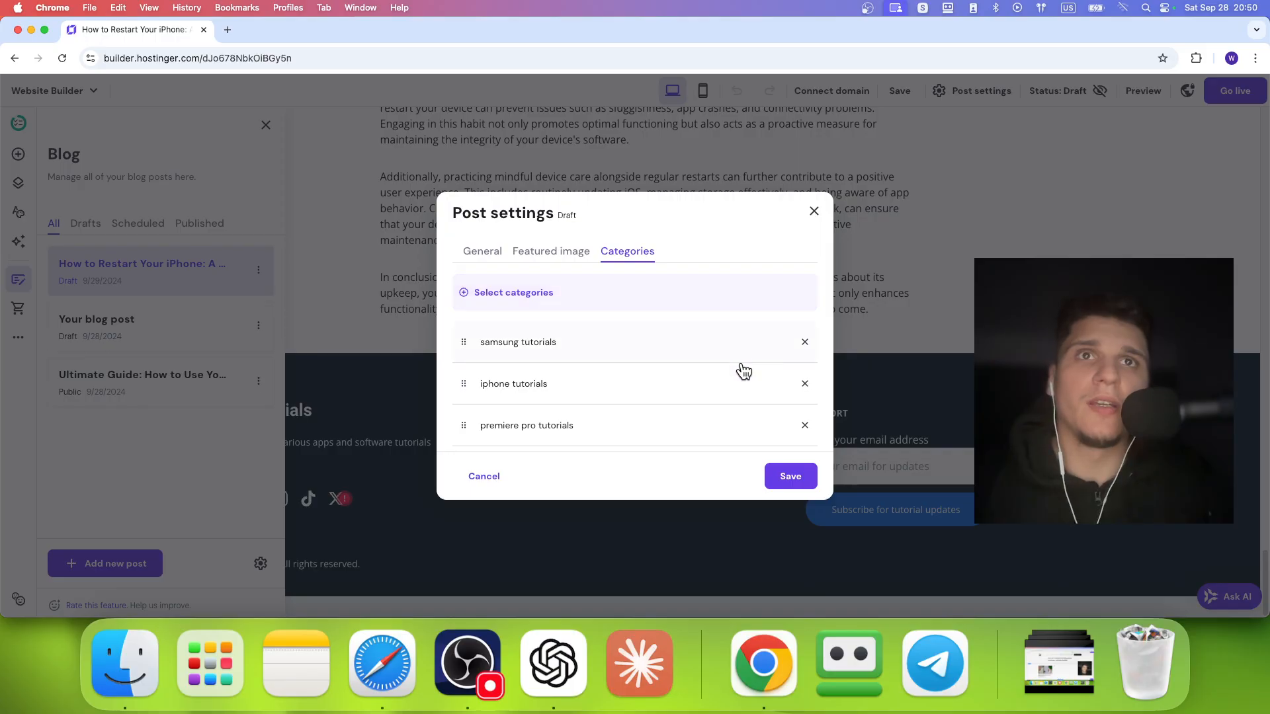
left_click(483, 476)
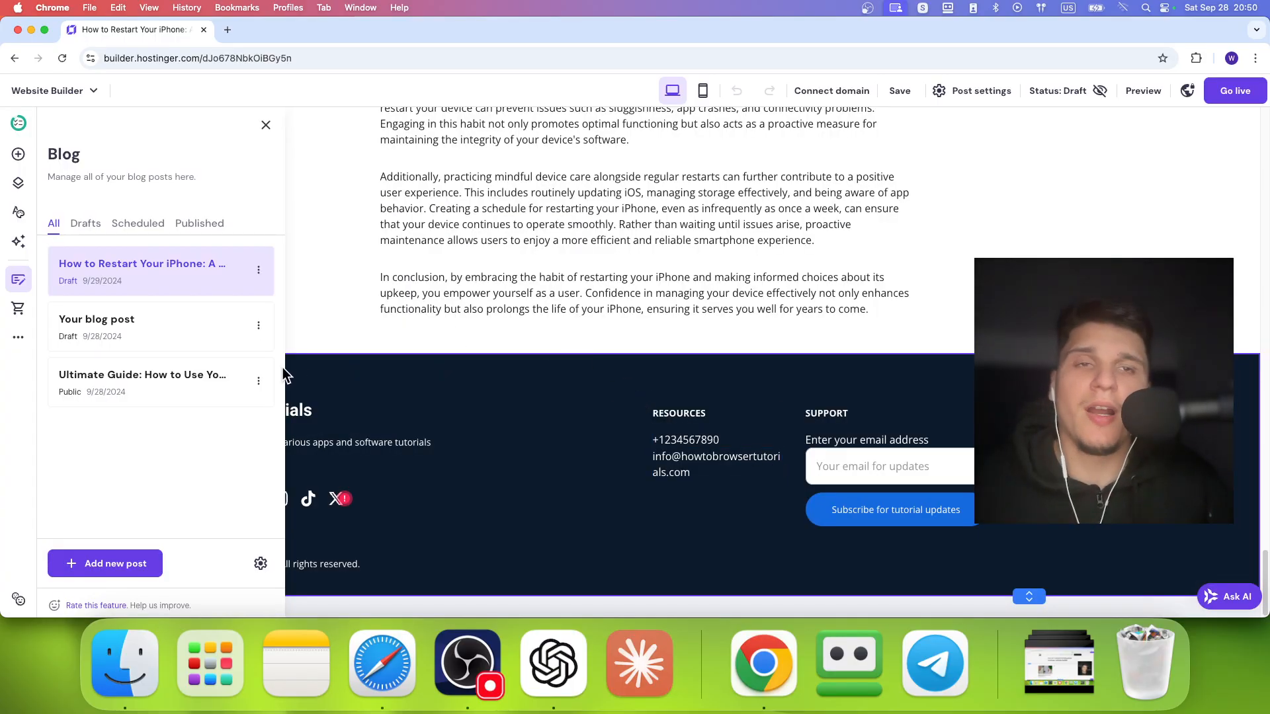
Step: Check the blog's categories list in Blog settings, closing it again
left_click(260, 563)
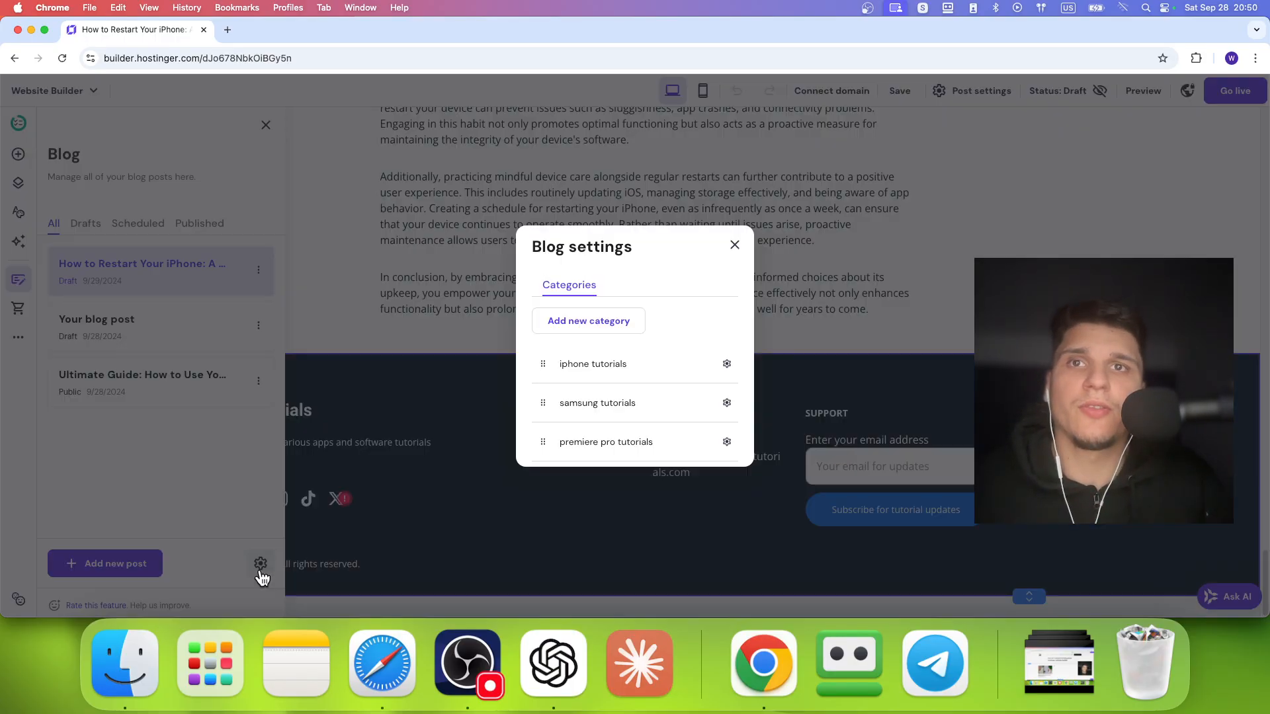
left_click(733, 244)
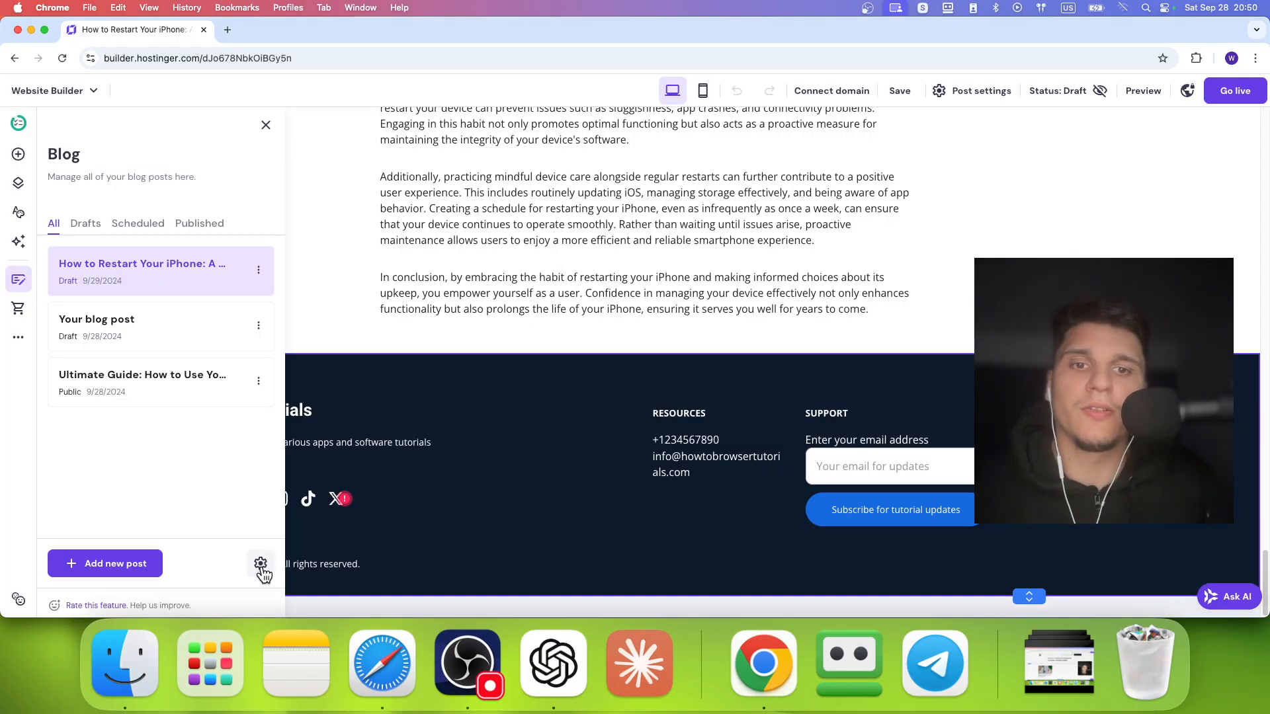
mouse_move(260, 564)
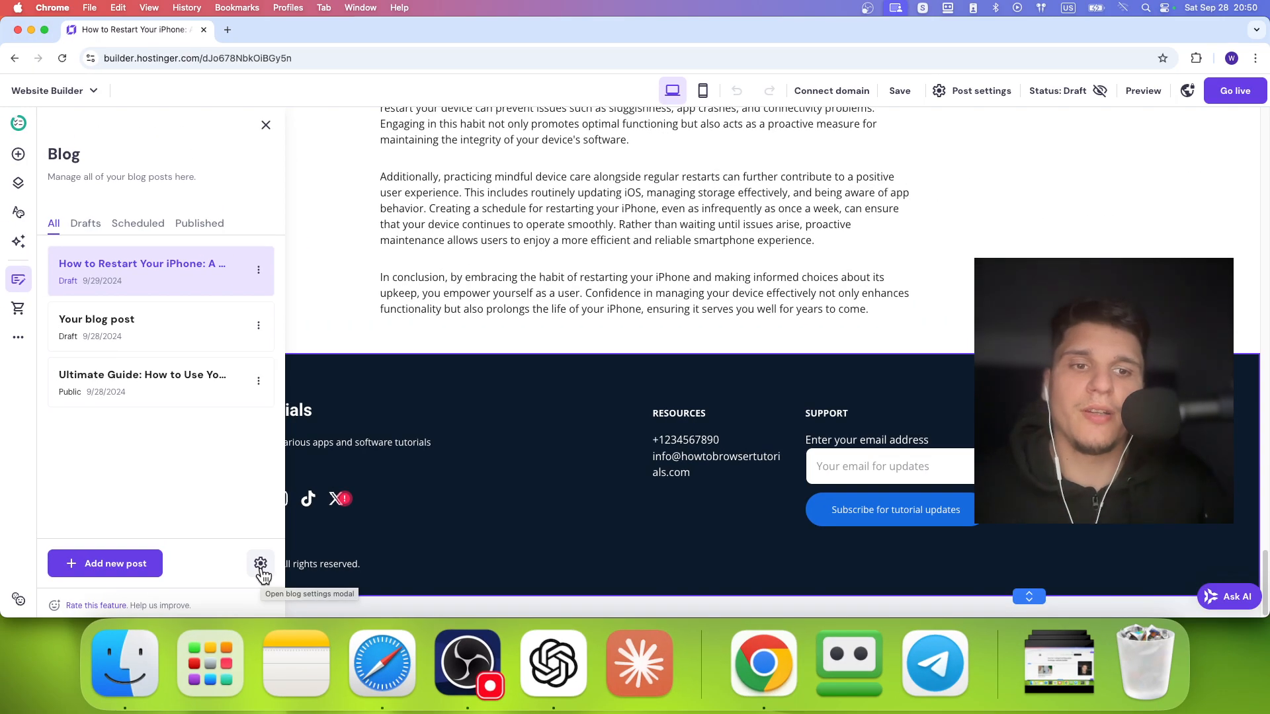
left_click(260, 564)
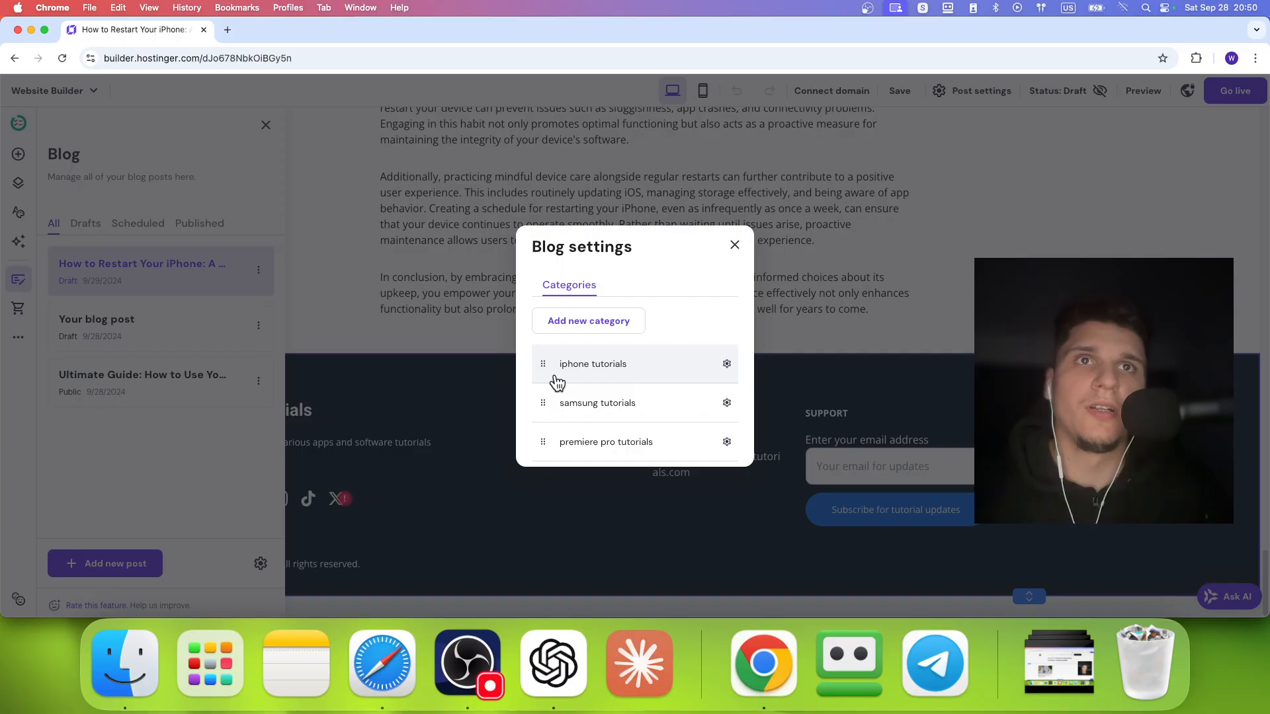
mouse_move(607, 321)
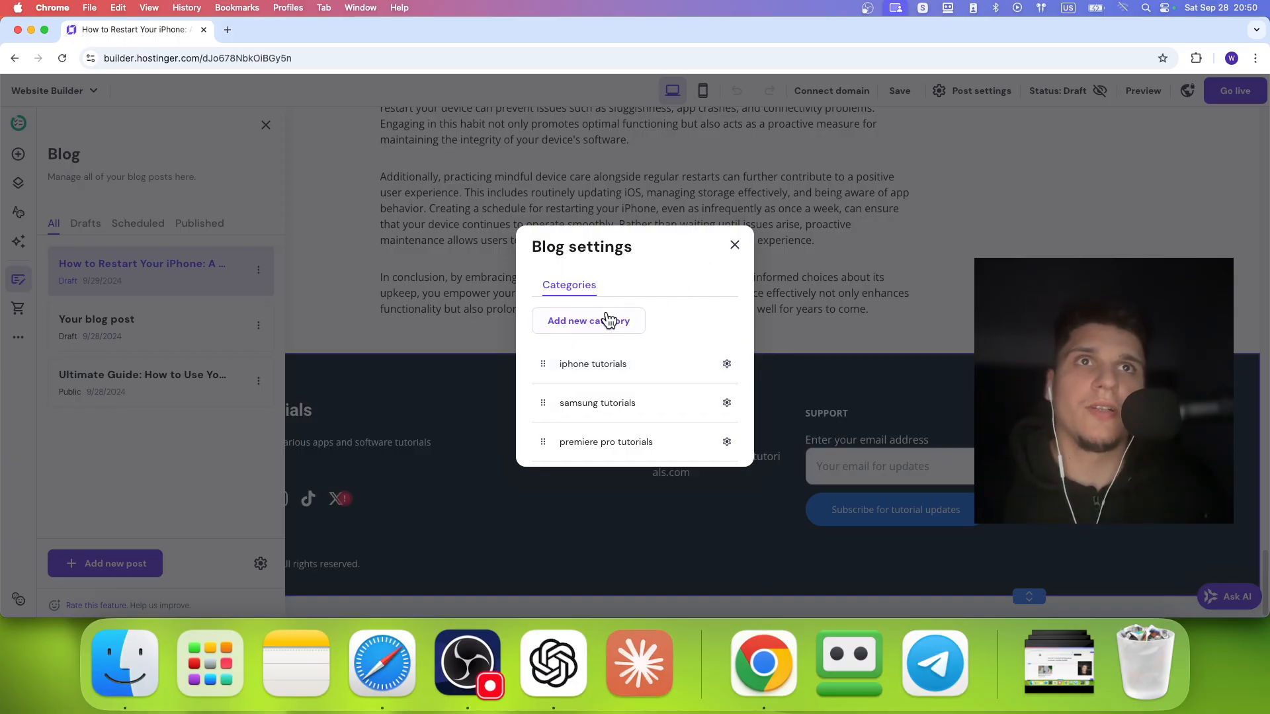
left_click(734, 244)
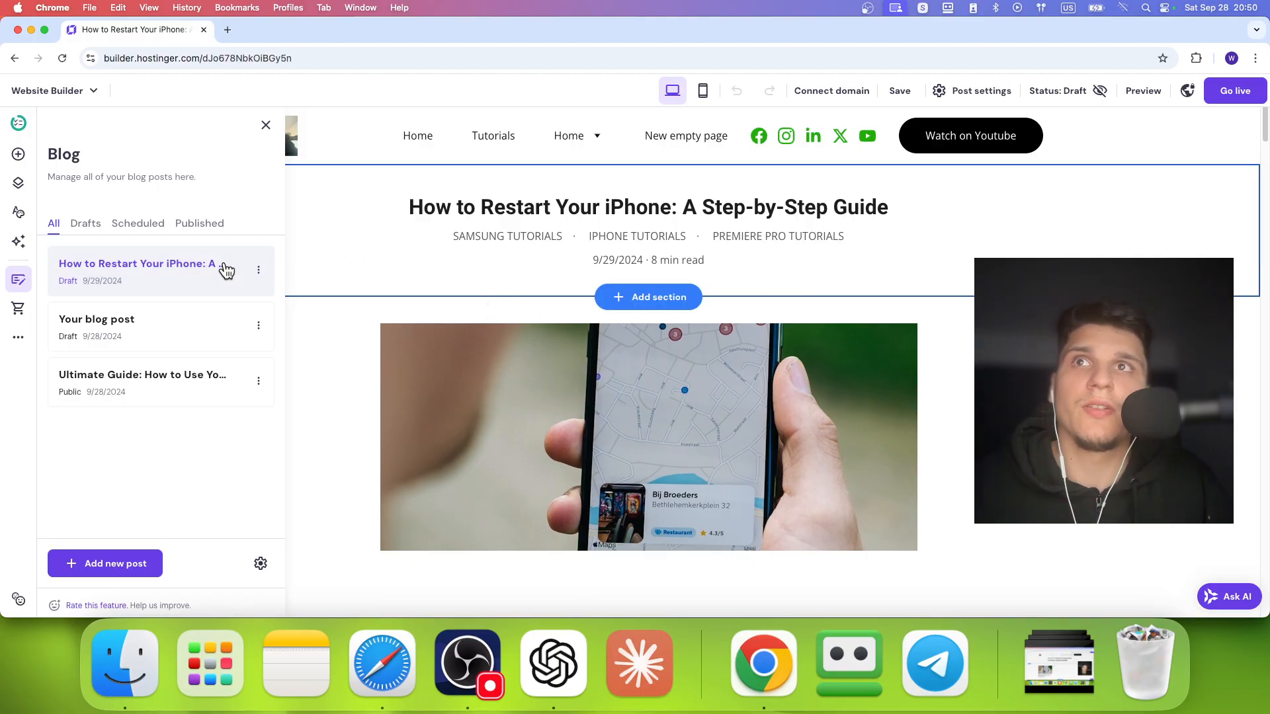
Step: Make New empty page the homepage, cancel its page settings, and select its heading
left_click(18, 185)
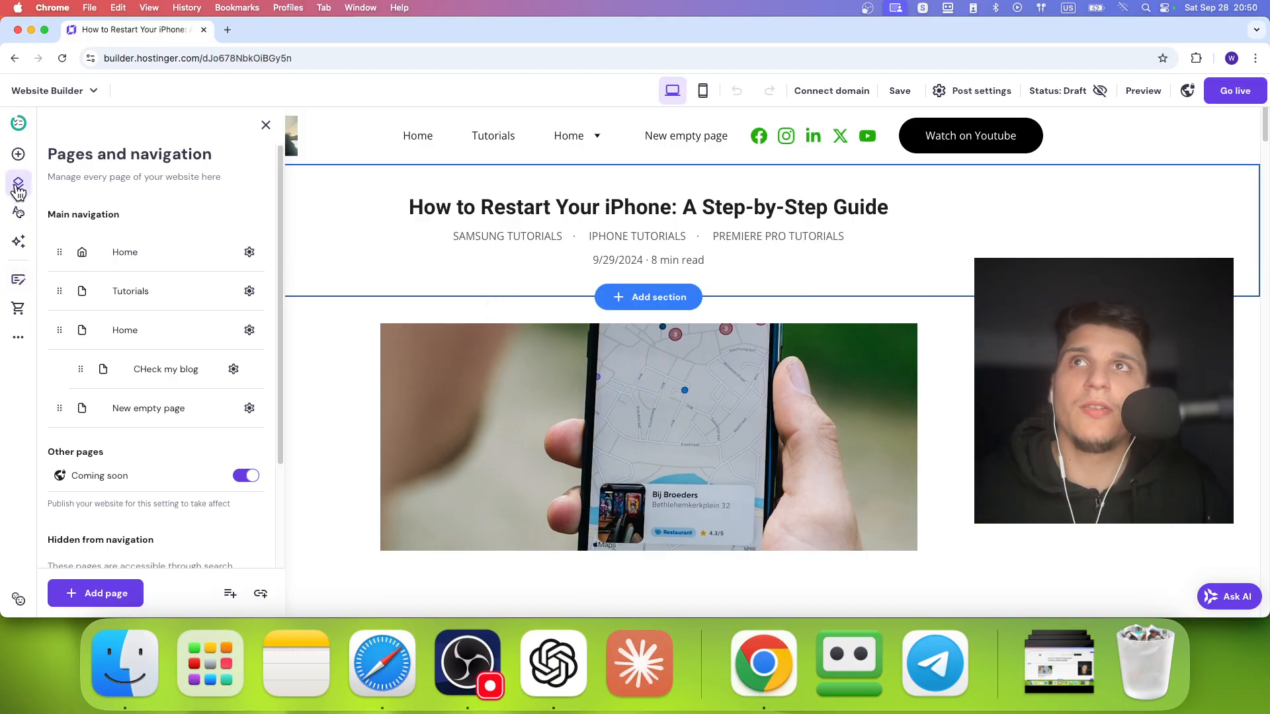
left_click(150, 407)
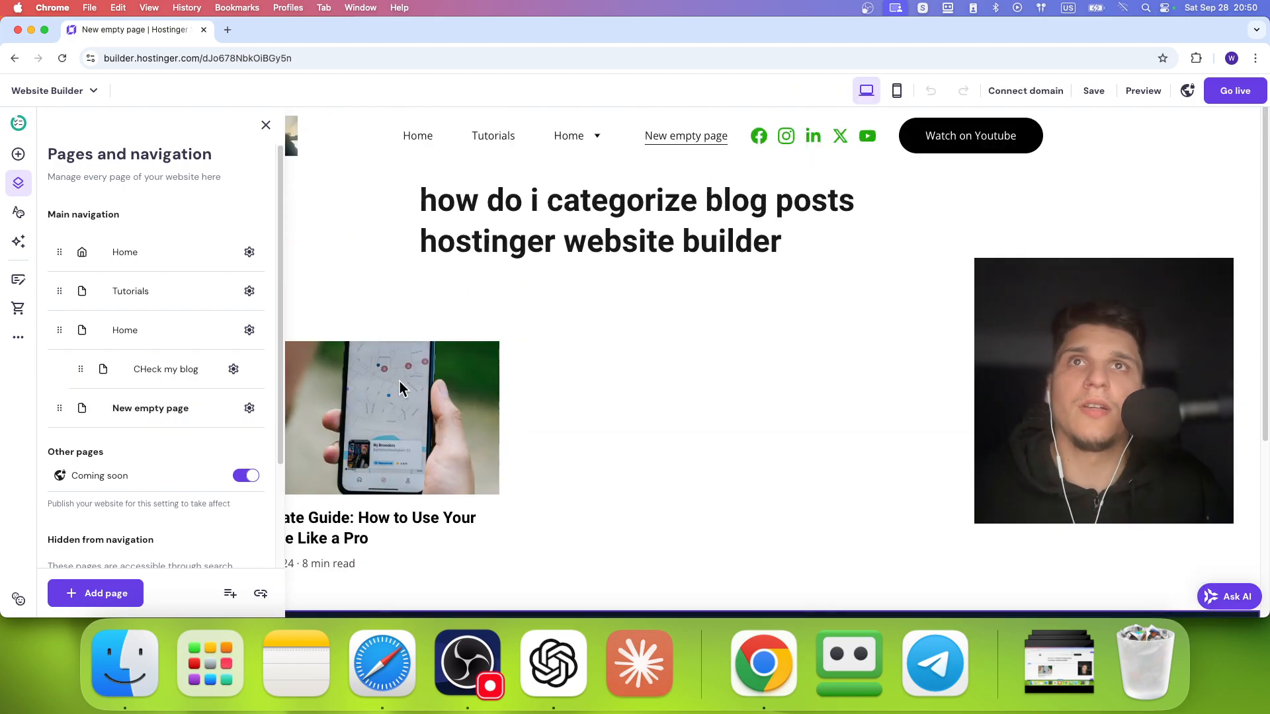
left_click(249, 408)
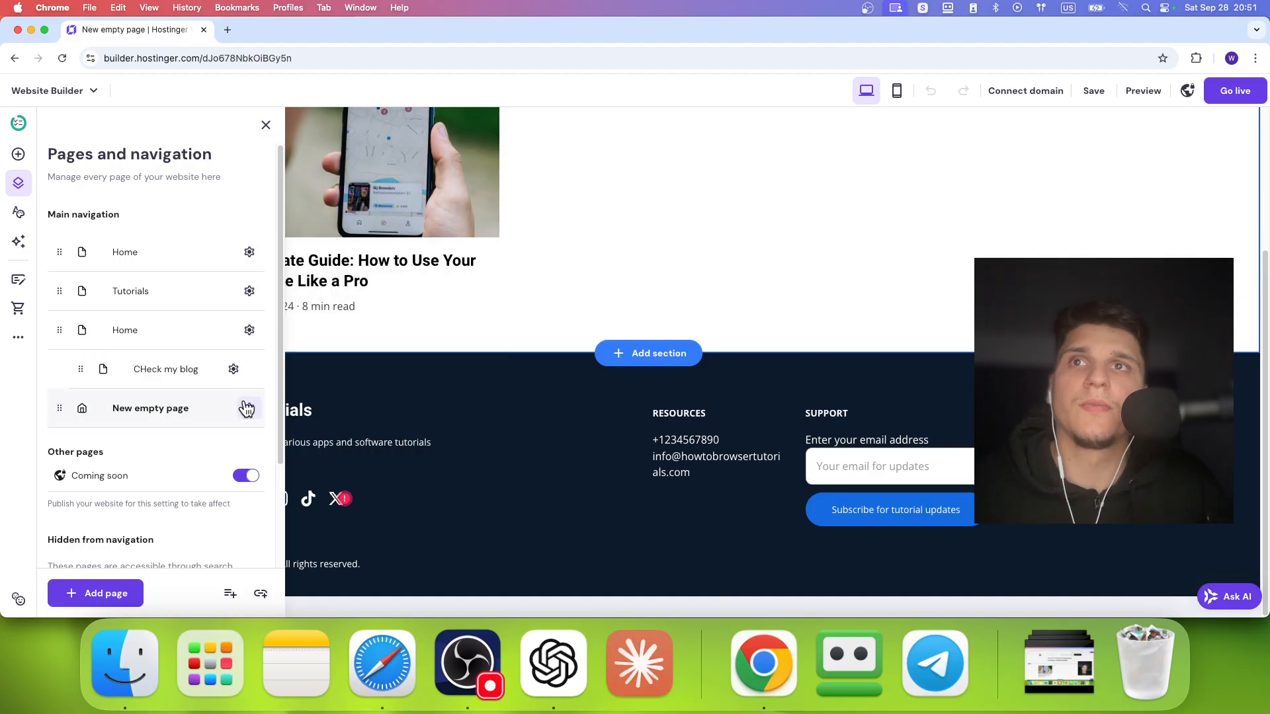
left_click(249, 408)
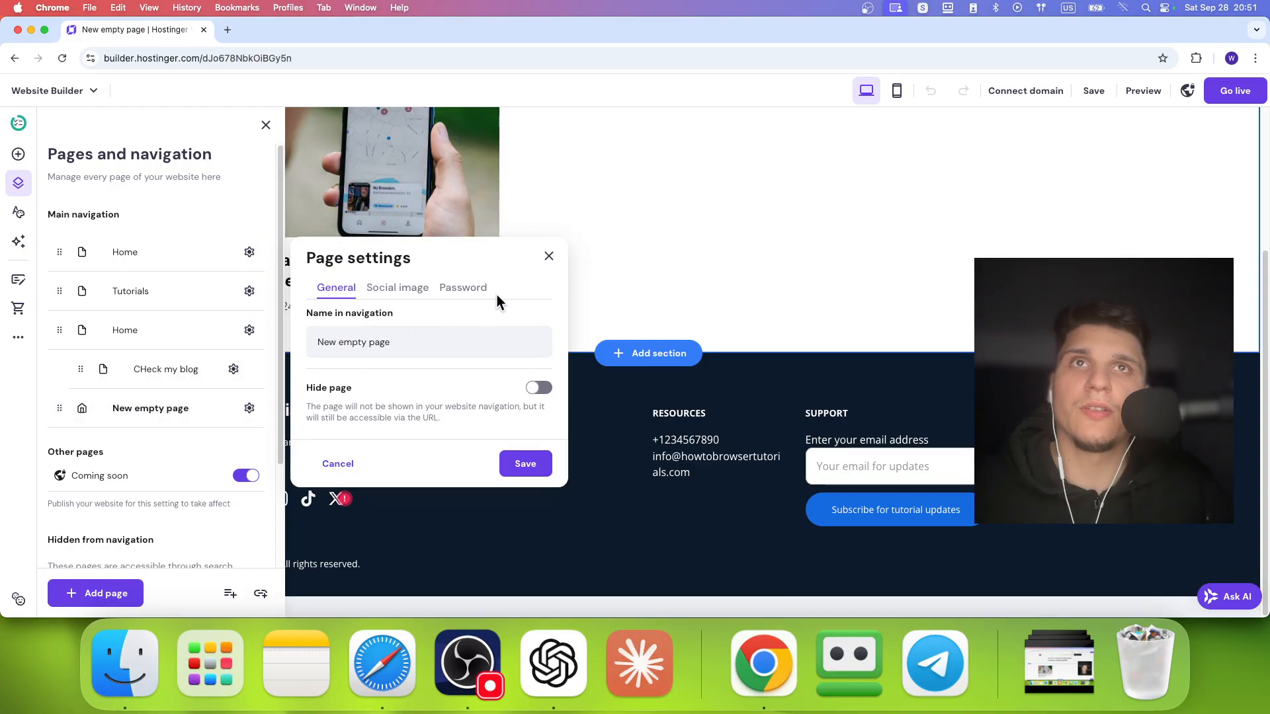
left_click(548, 256)
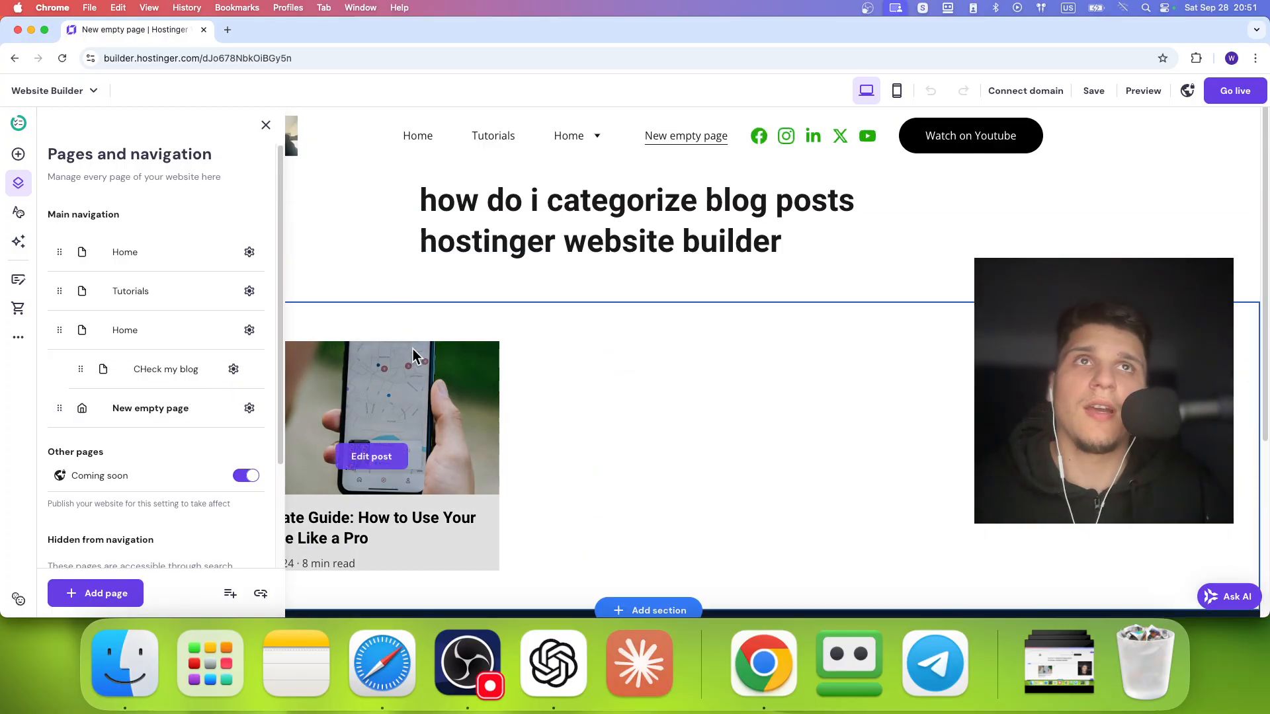
scroll("down", 3)
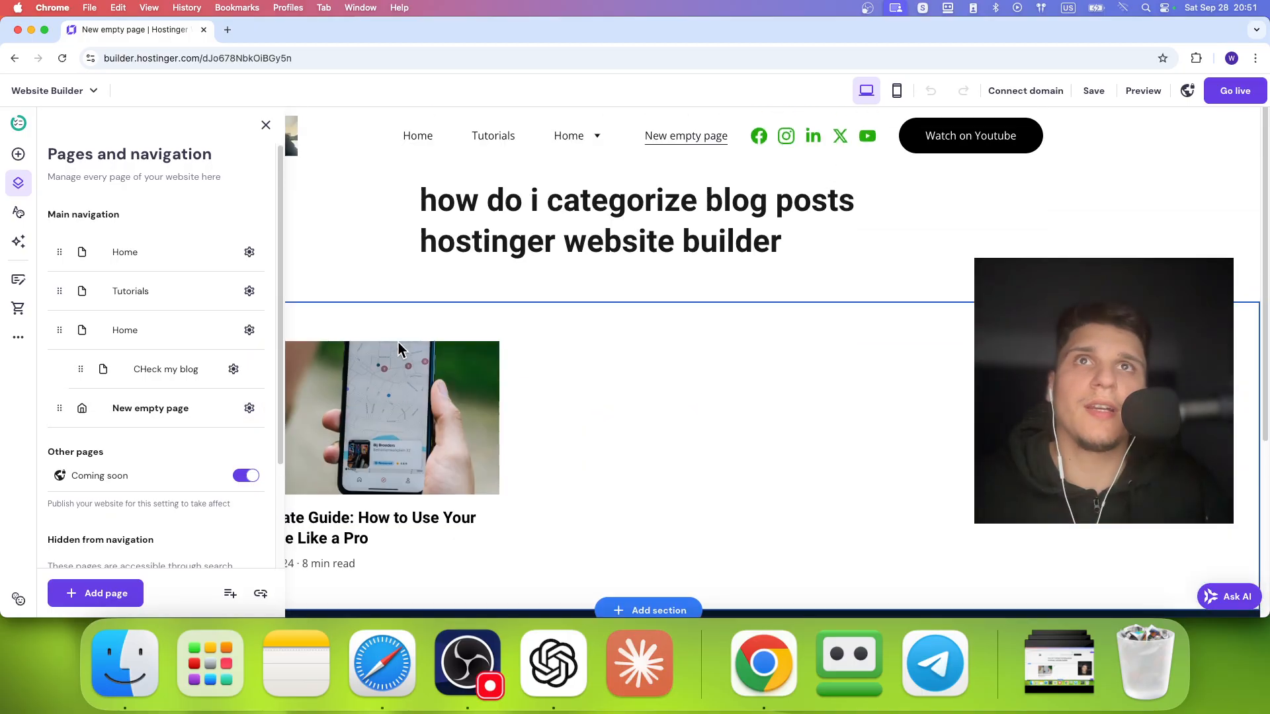
left_click(266, 125)
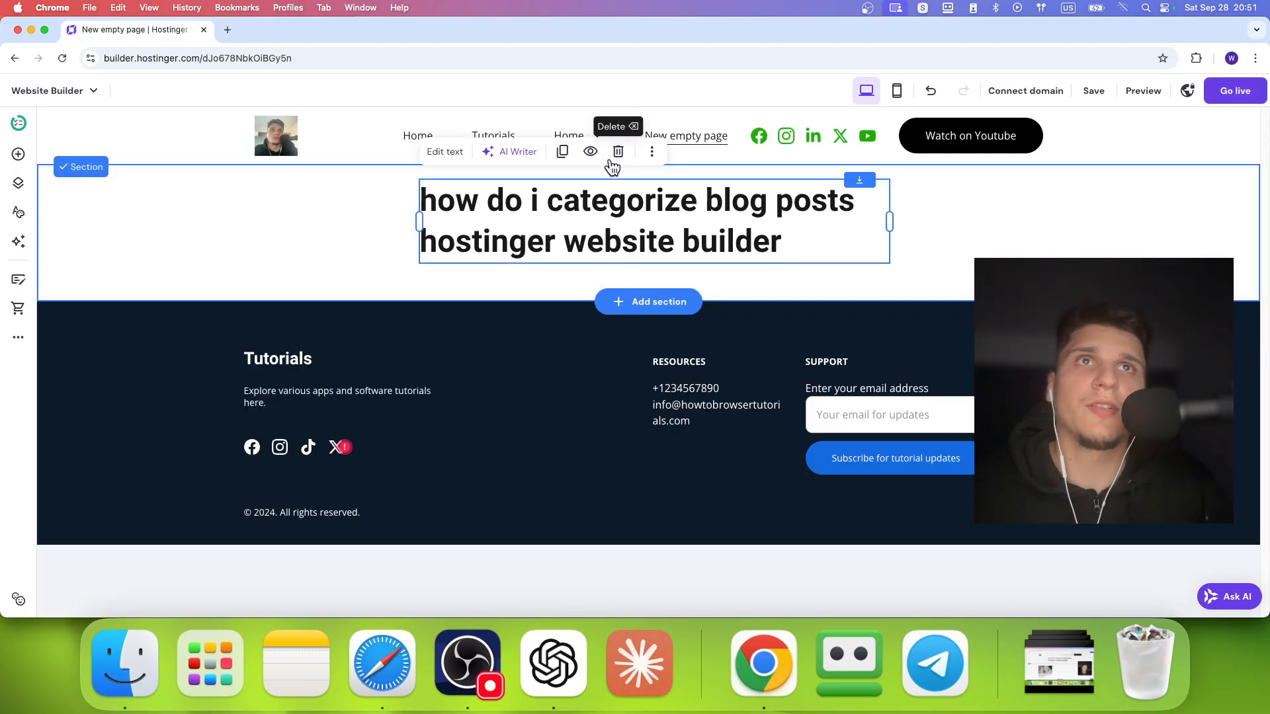
Step: Delete the heading, add a Blog list section, and view its Posts settings
left_click(618, 152)
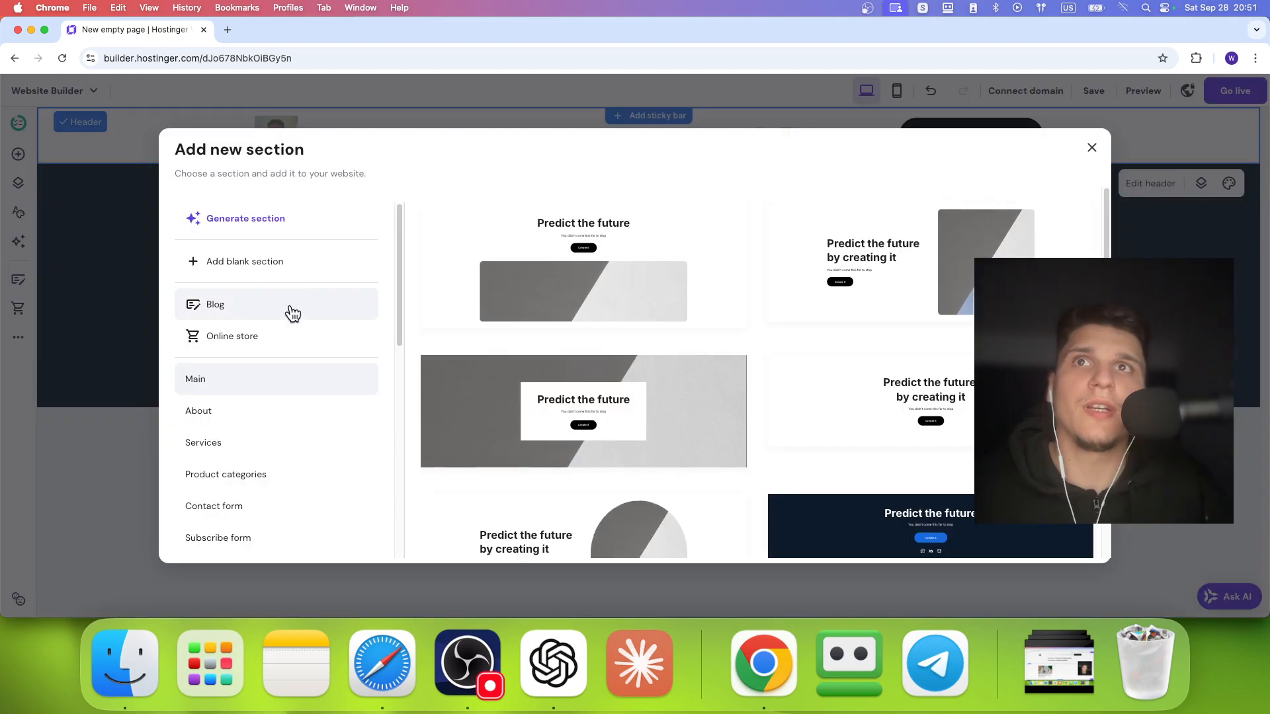
left_click(1092, 147)
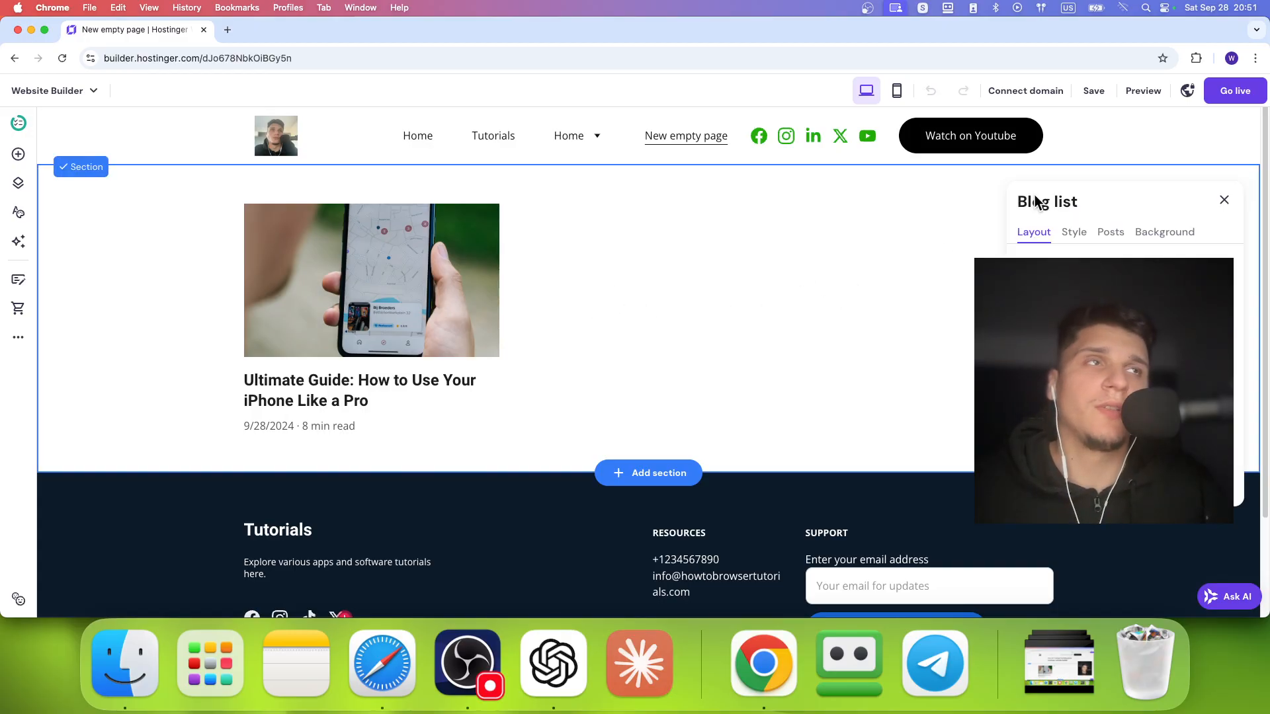
left_click(1110, 232)
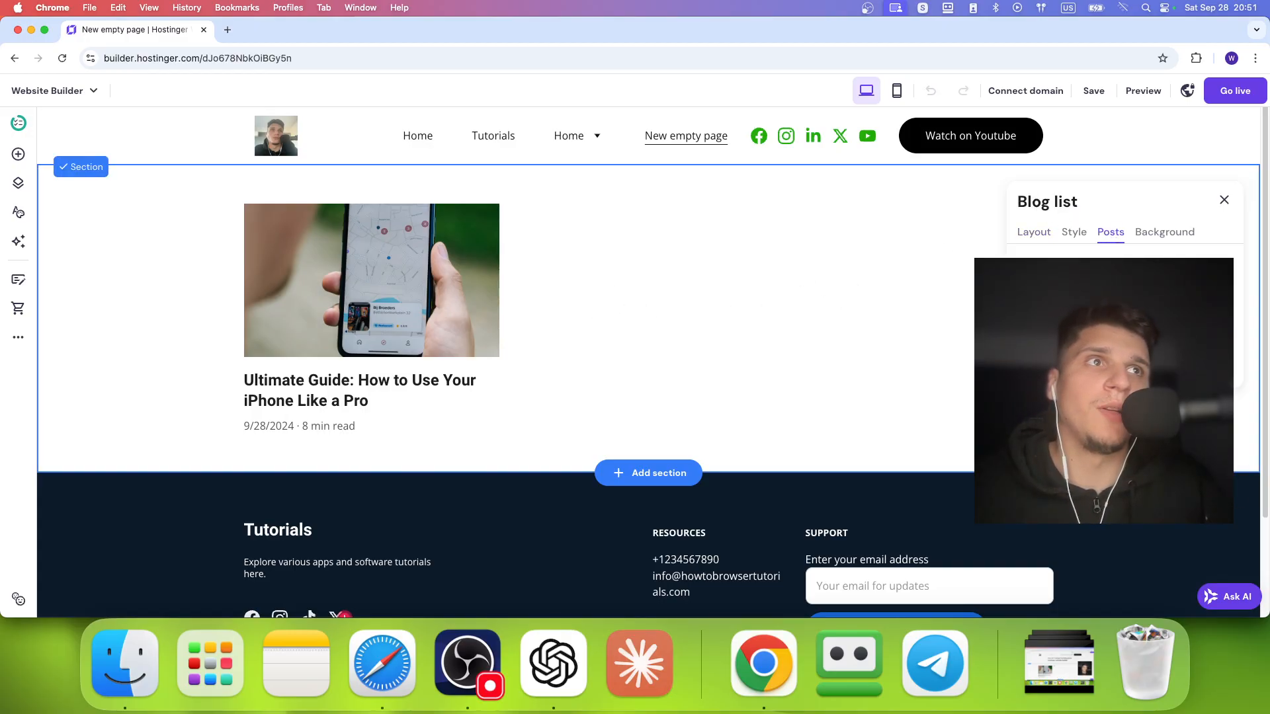